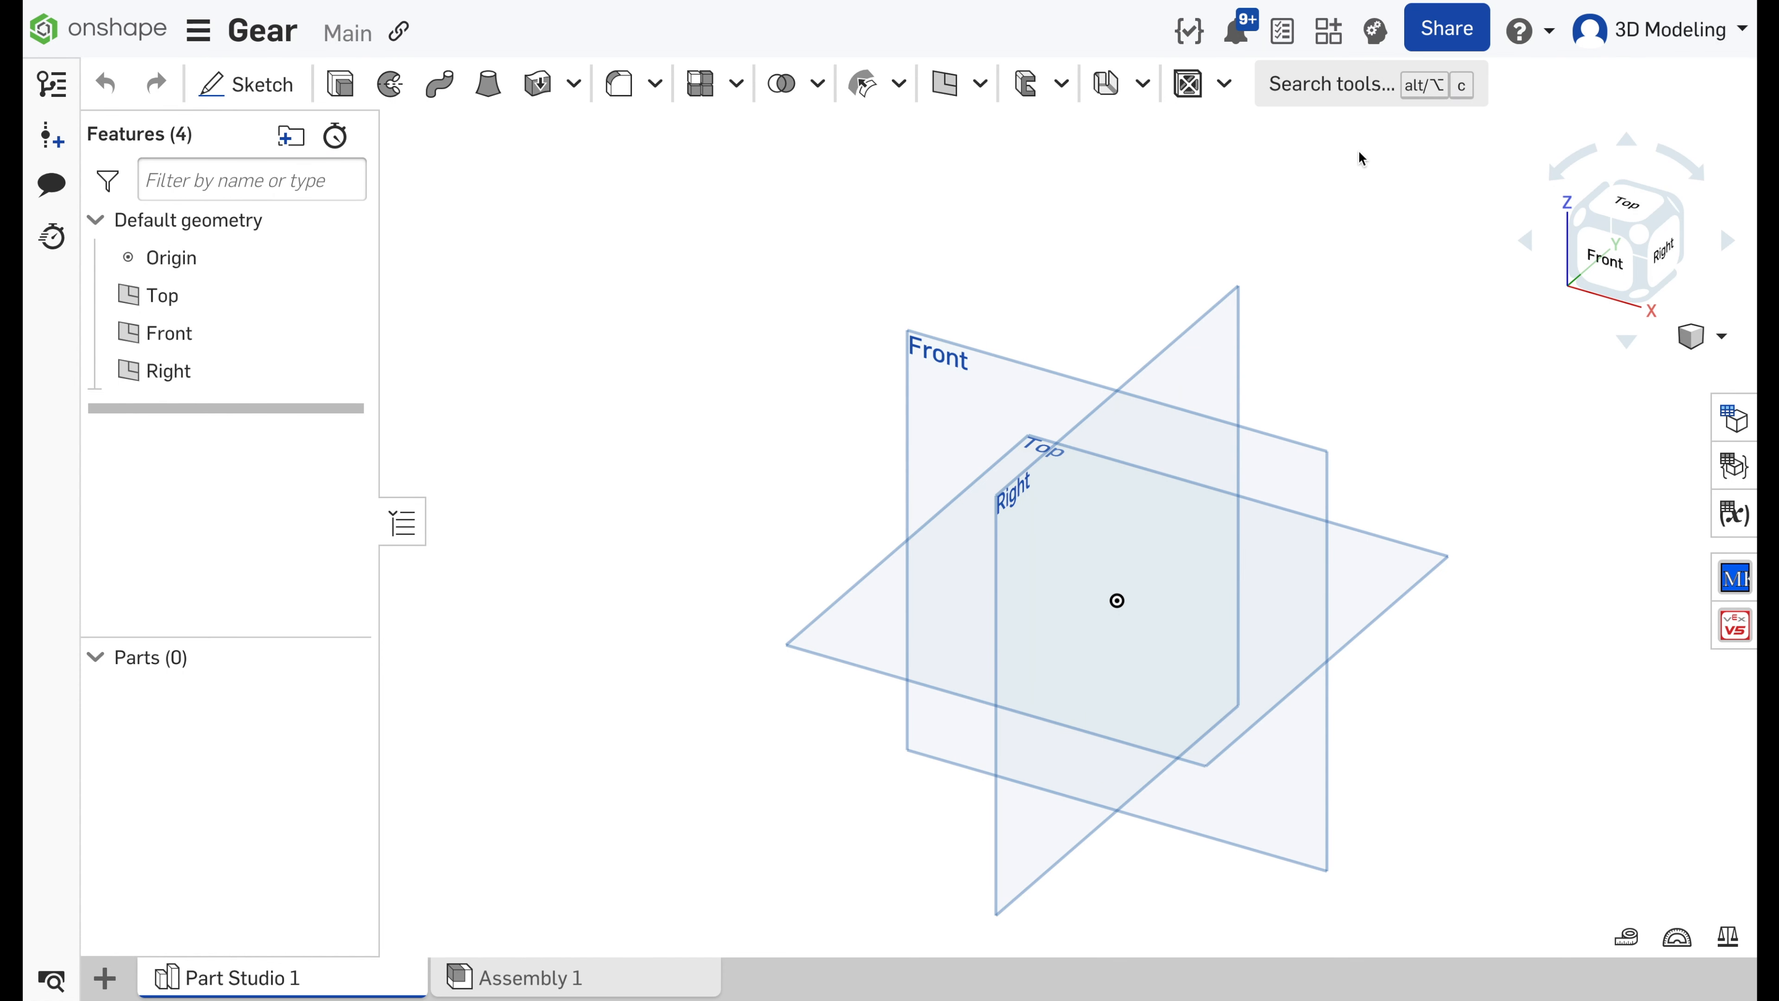
- Start a Spur gear feature from the tool search, giving a default 25-tooth gear
left_click(1329, 83)
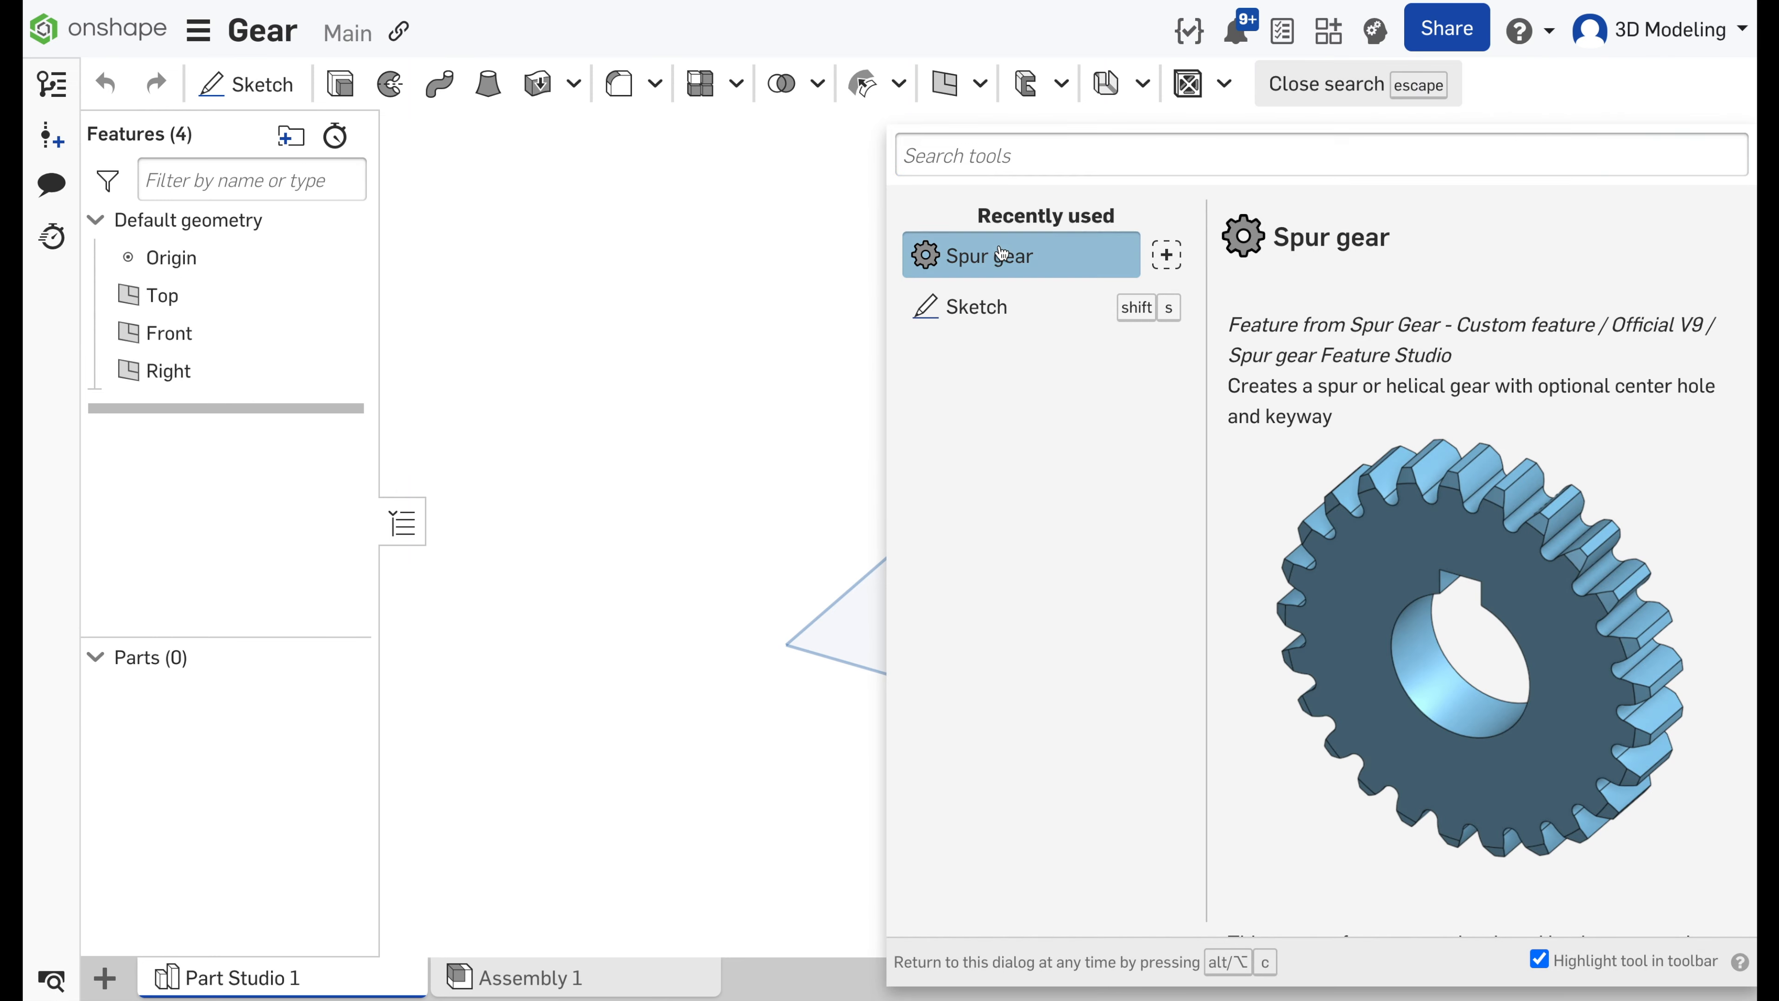
left_click(999, 254)
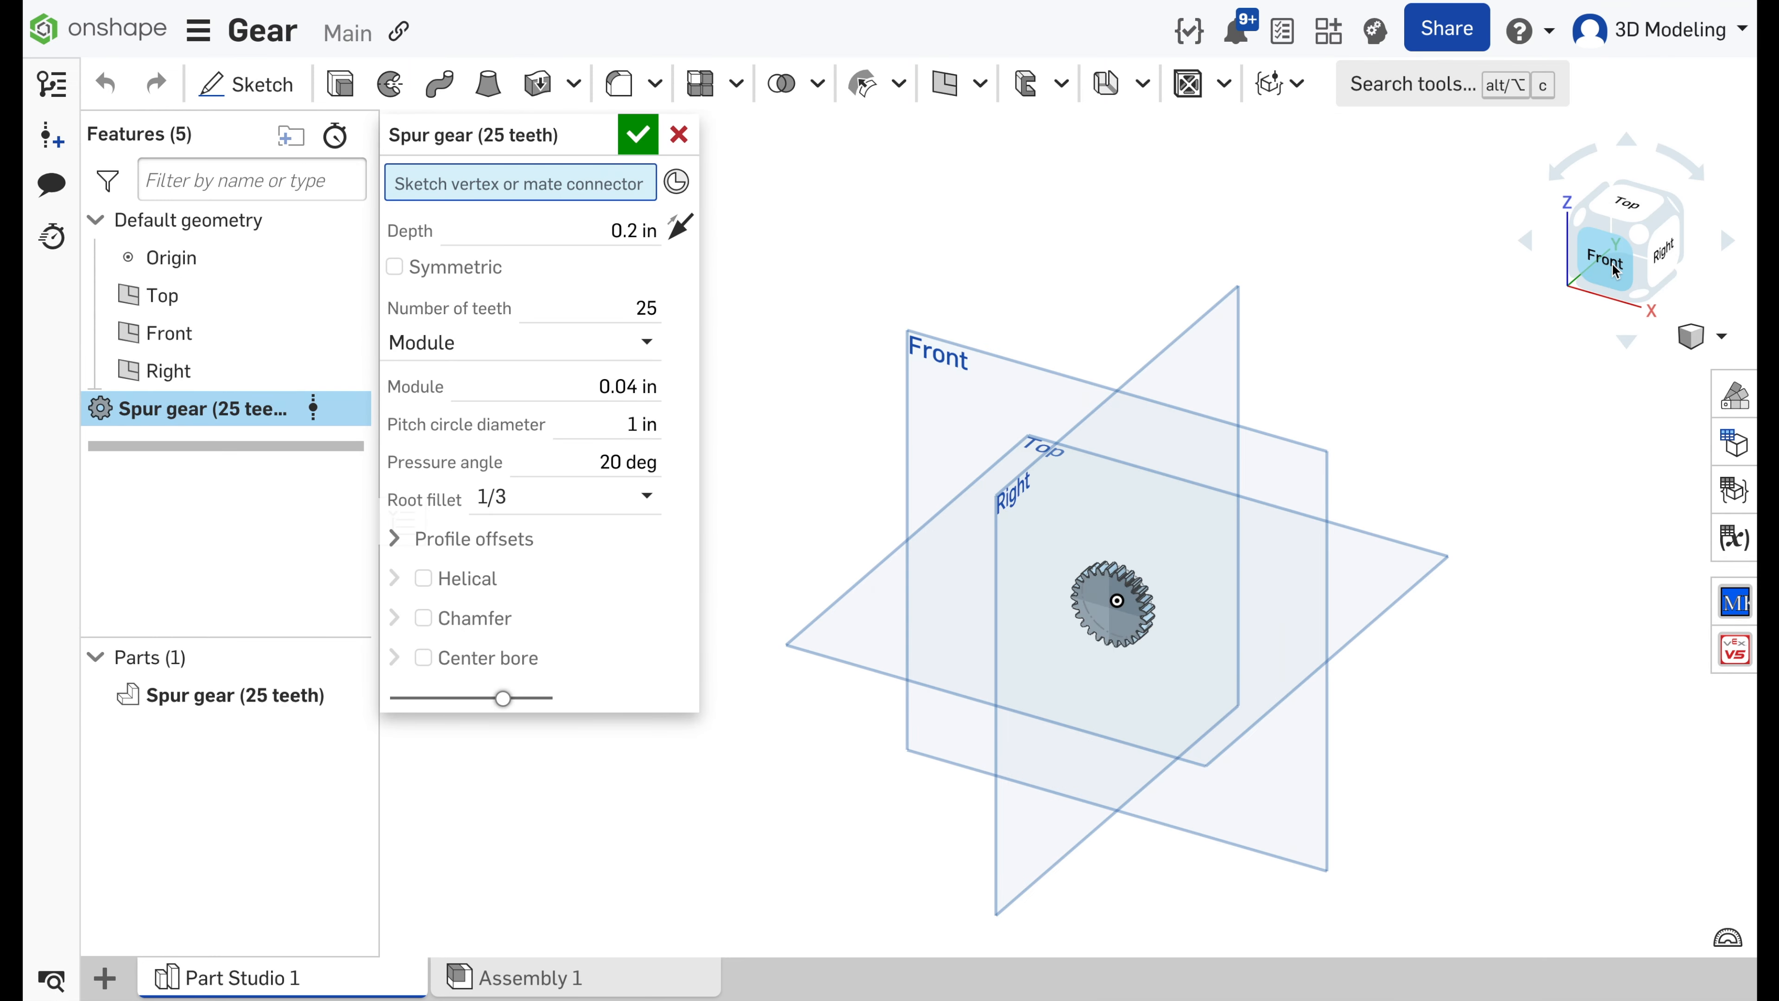
- Set the gear module to 0.08 in and tooth count to 15 for a 1.2 in pitch circle
left_click(1602, 256)
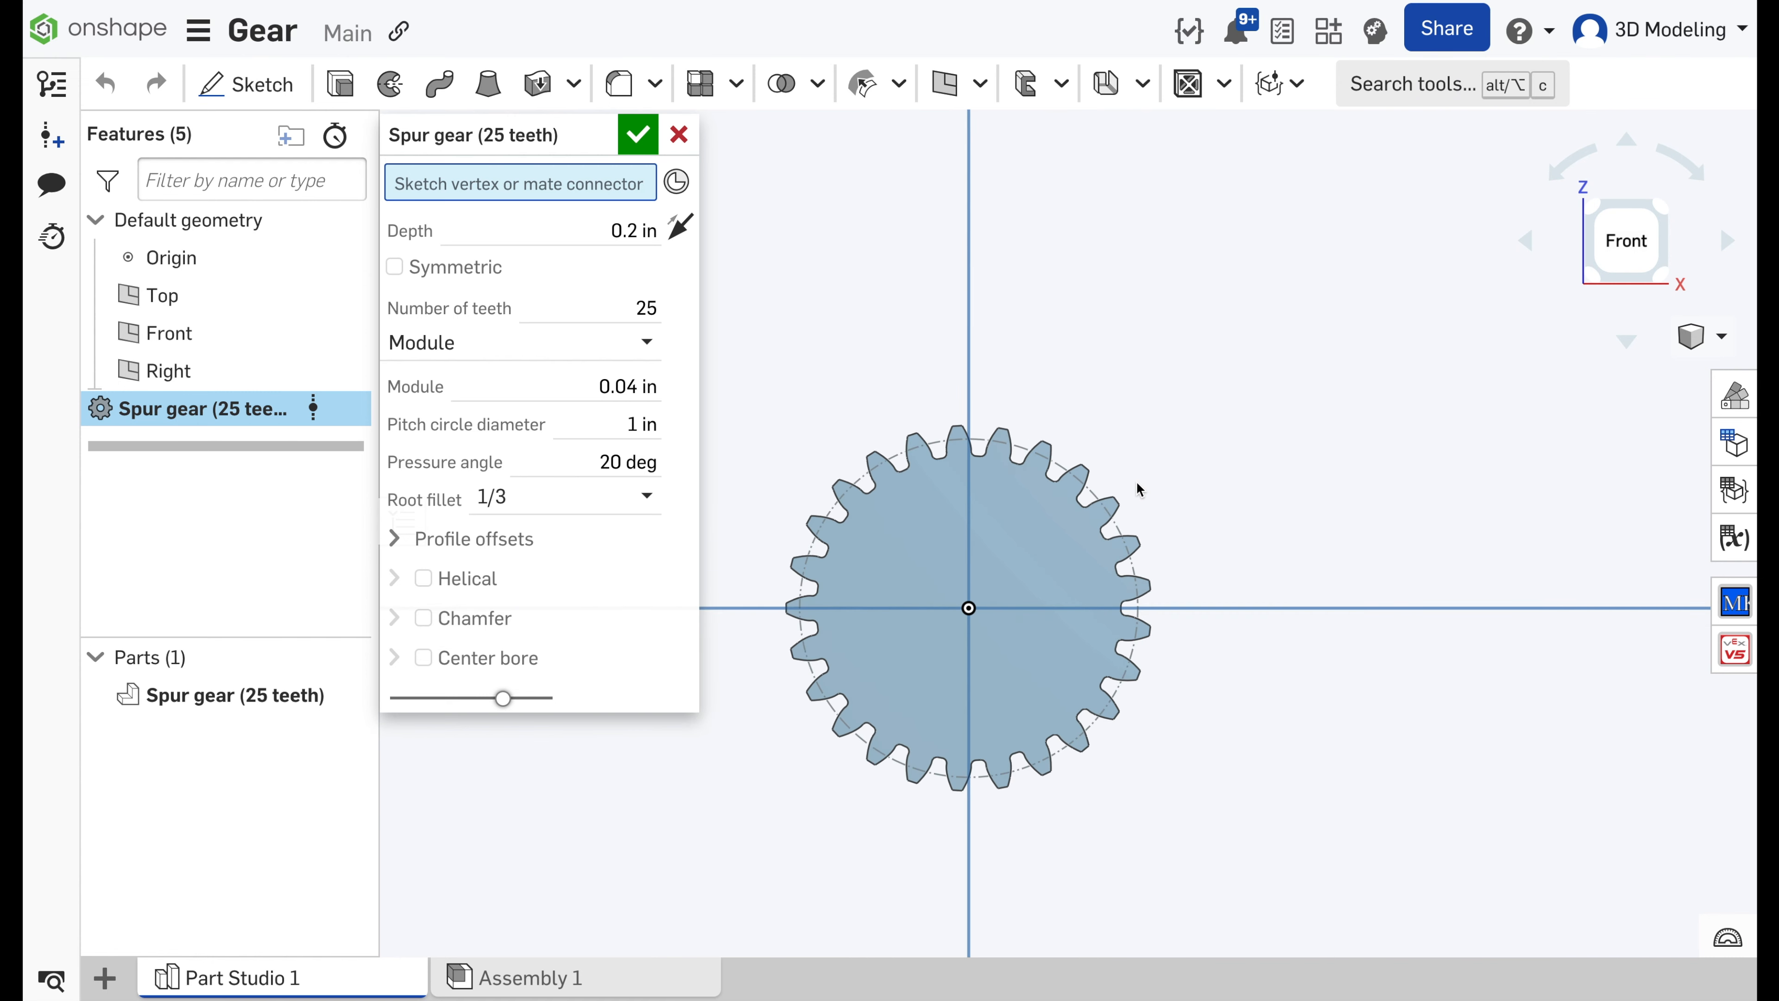
mouse_move(690, 440)
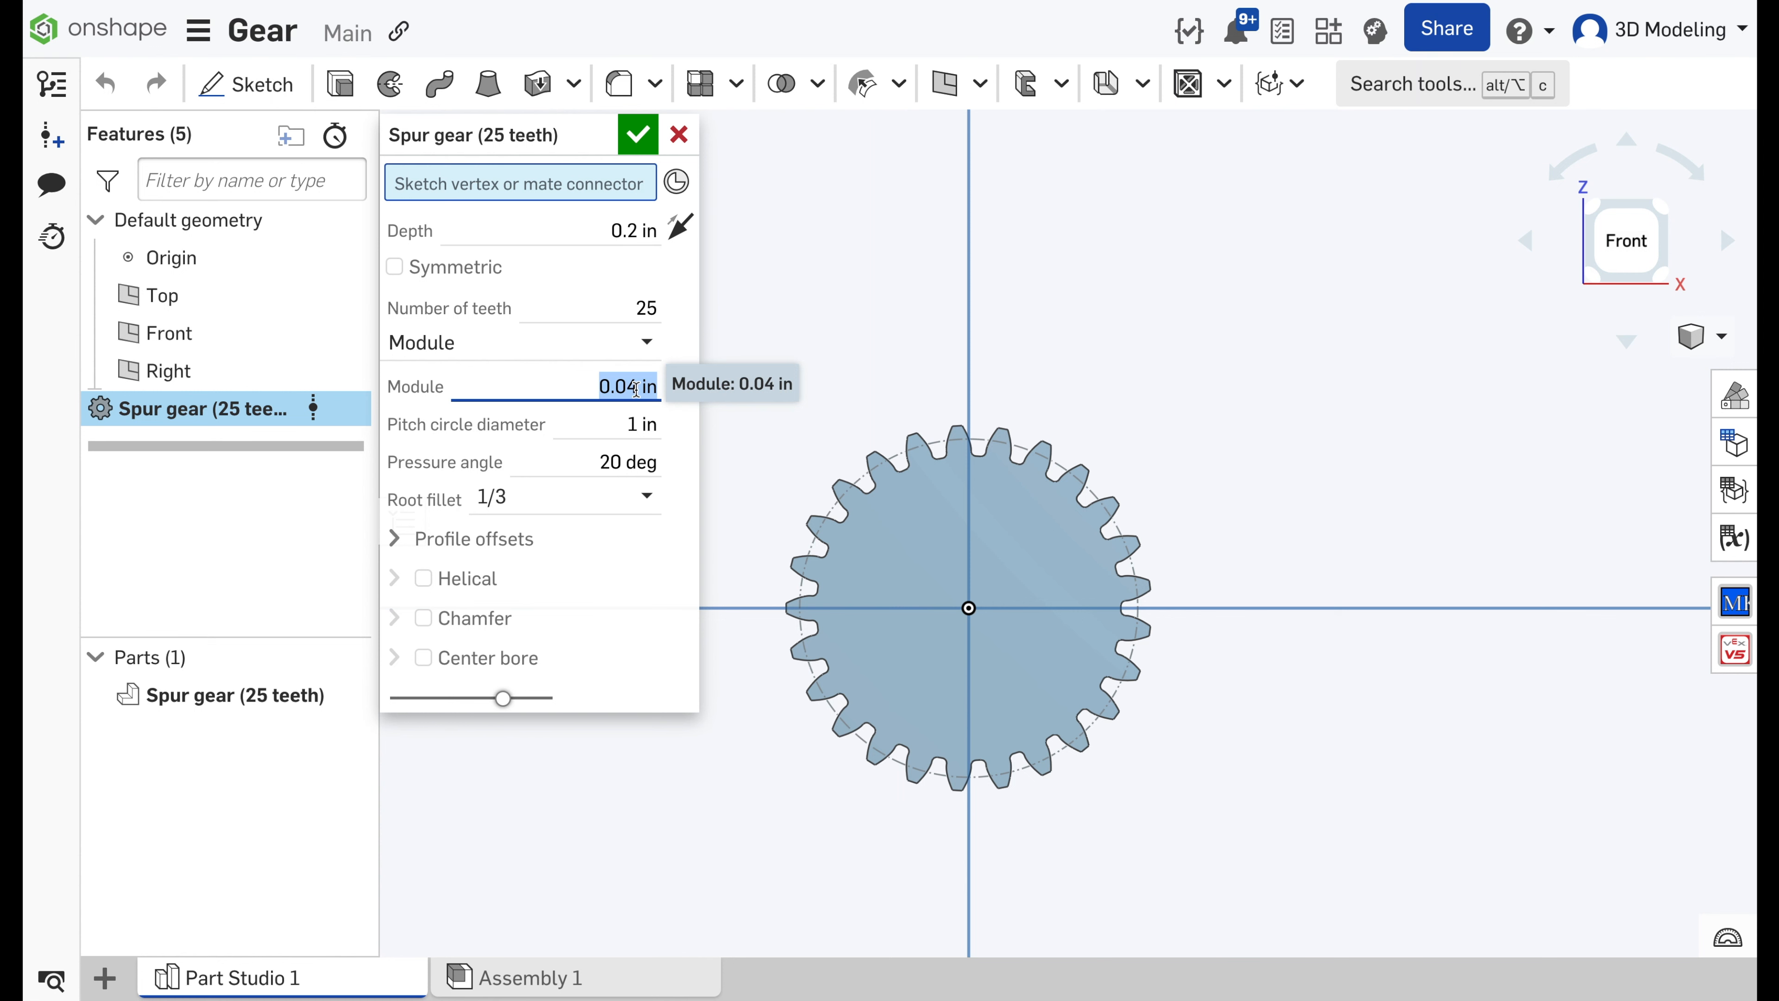
type("0.08")
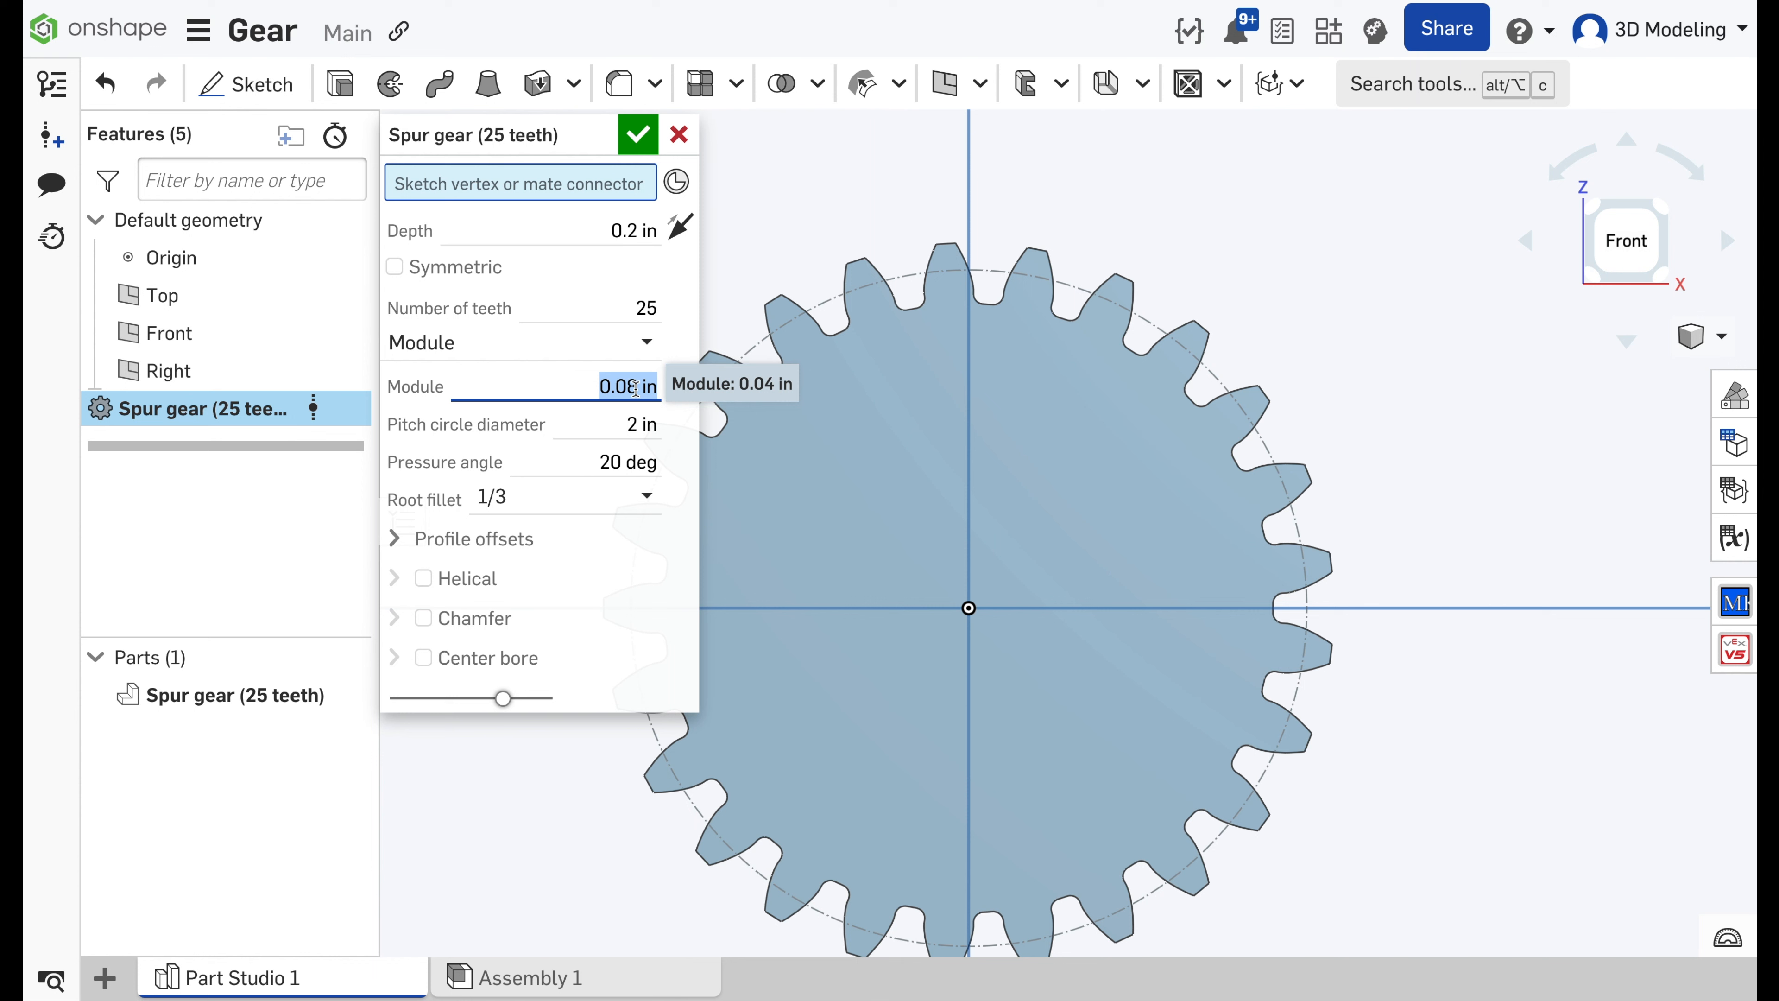
mouse_move(656, 369)
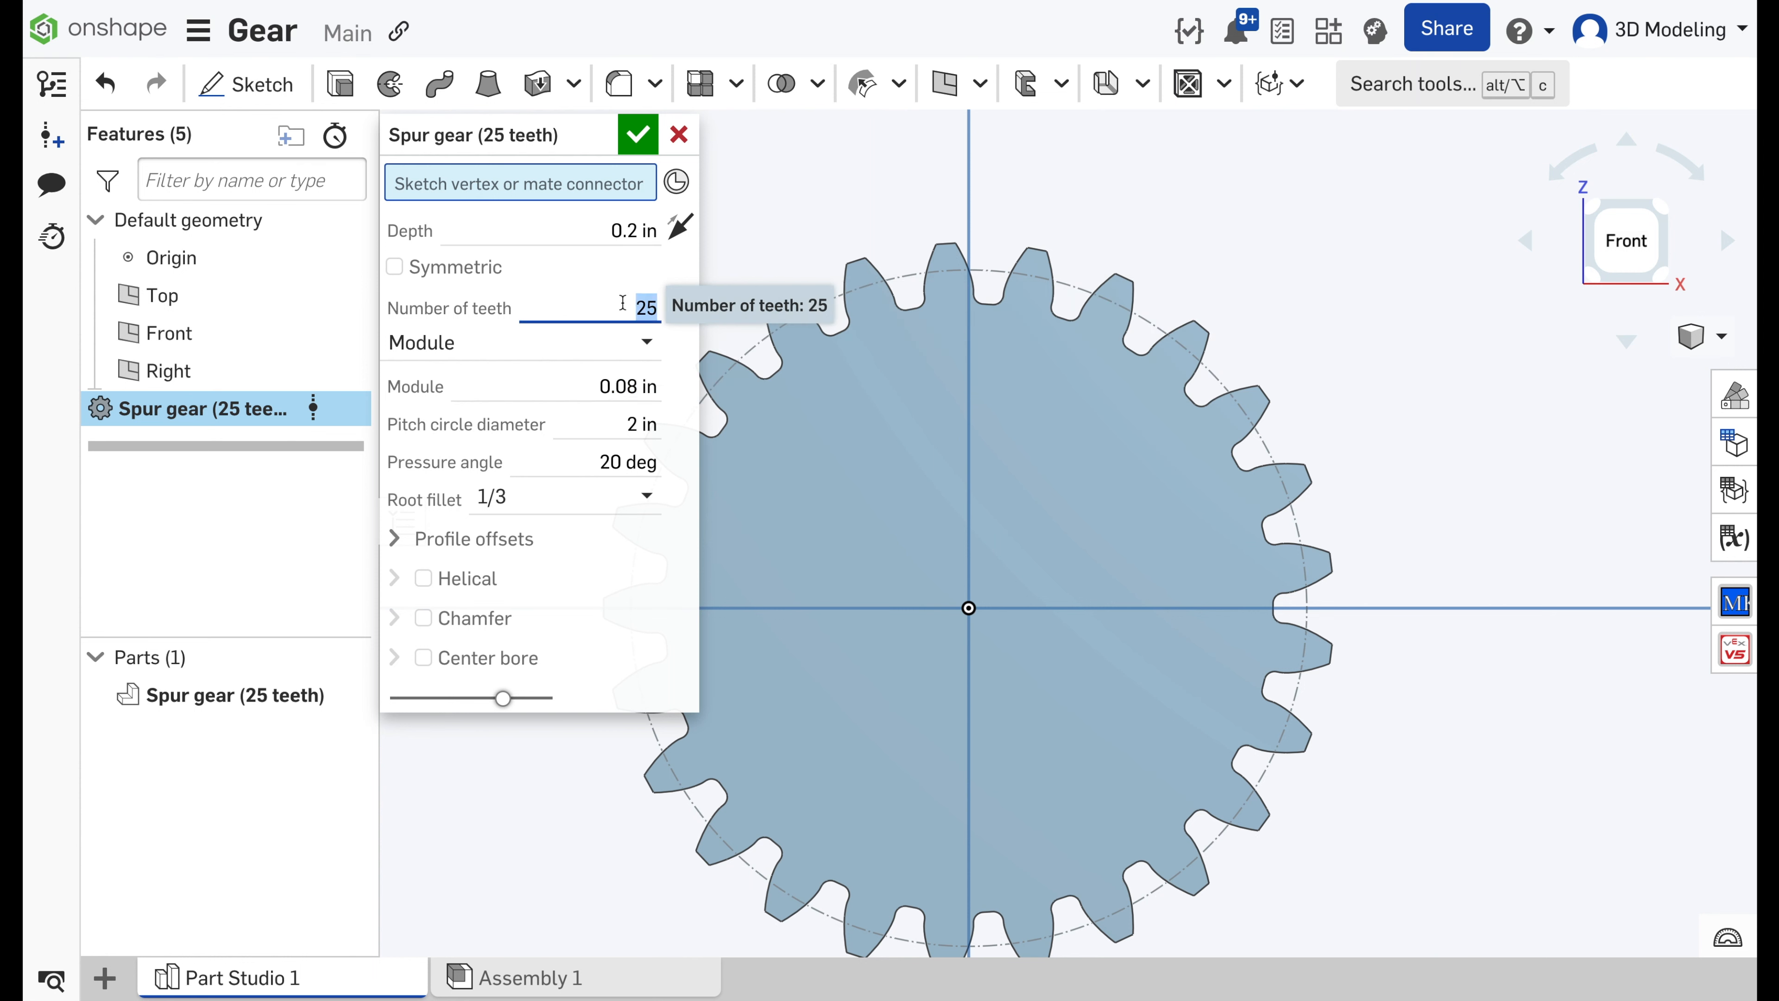
type("1")
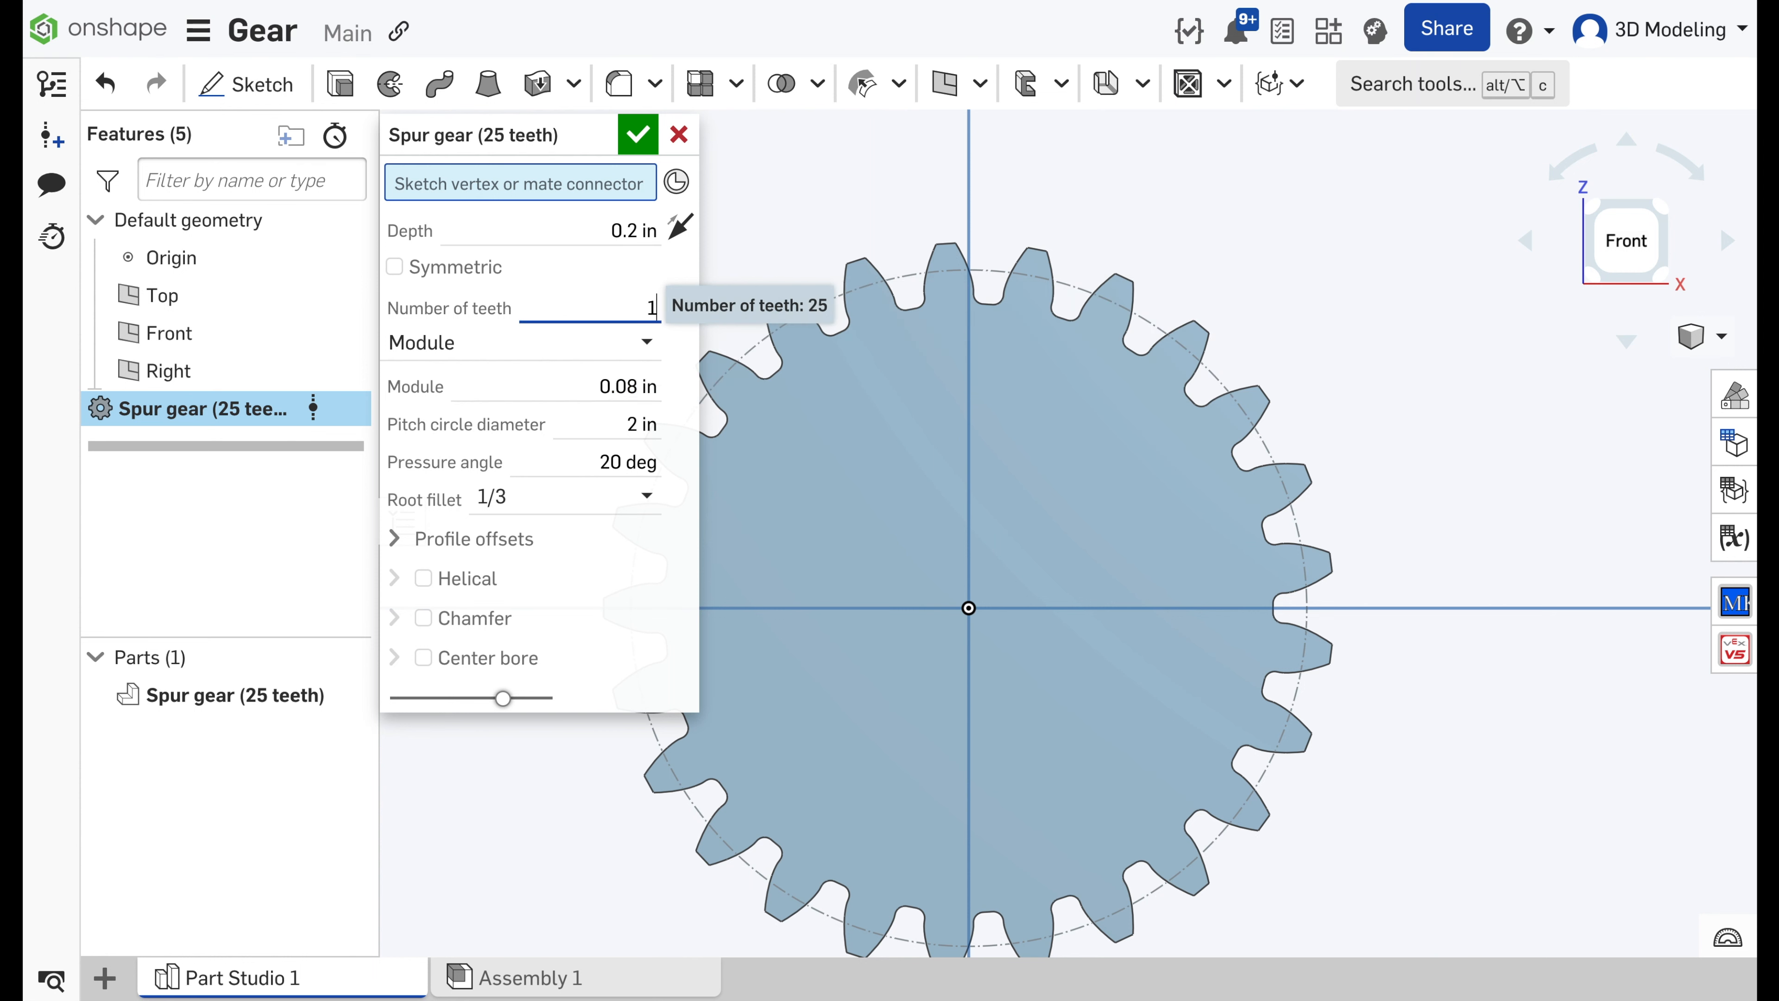
type("15")
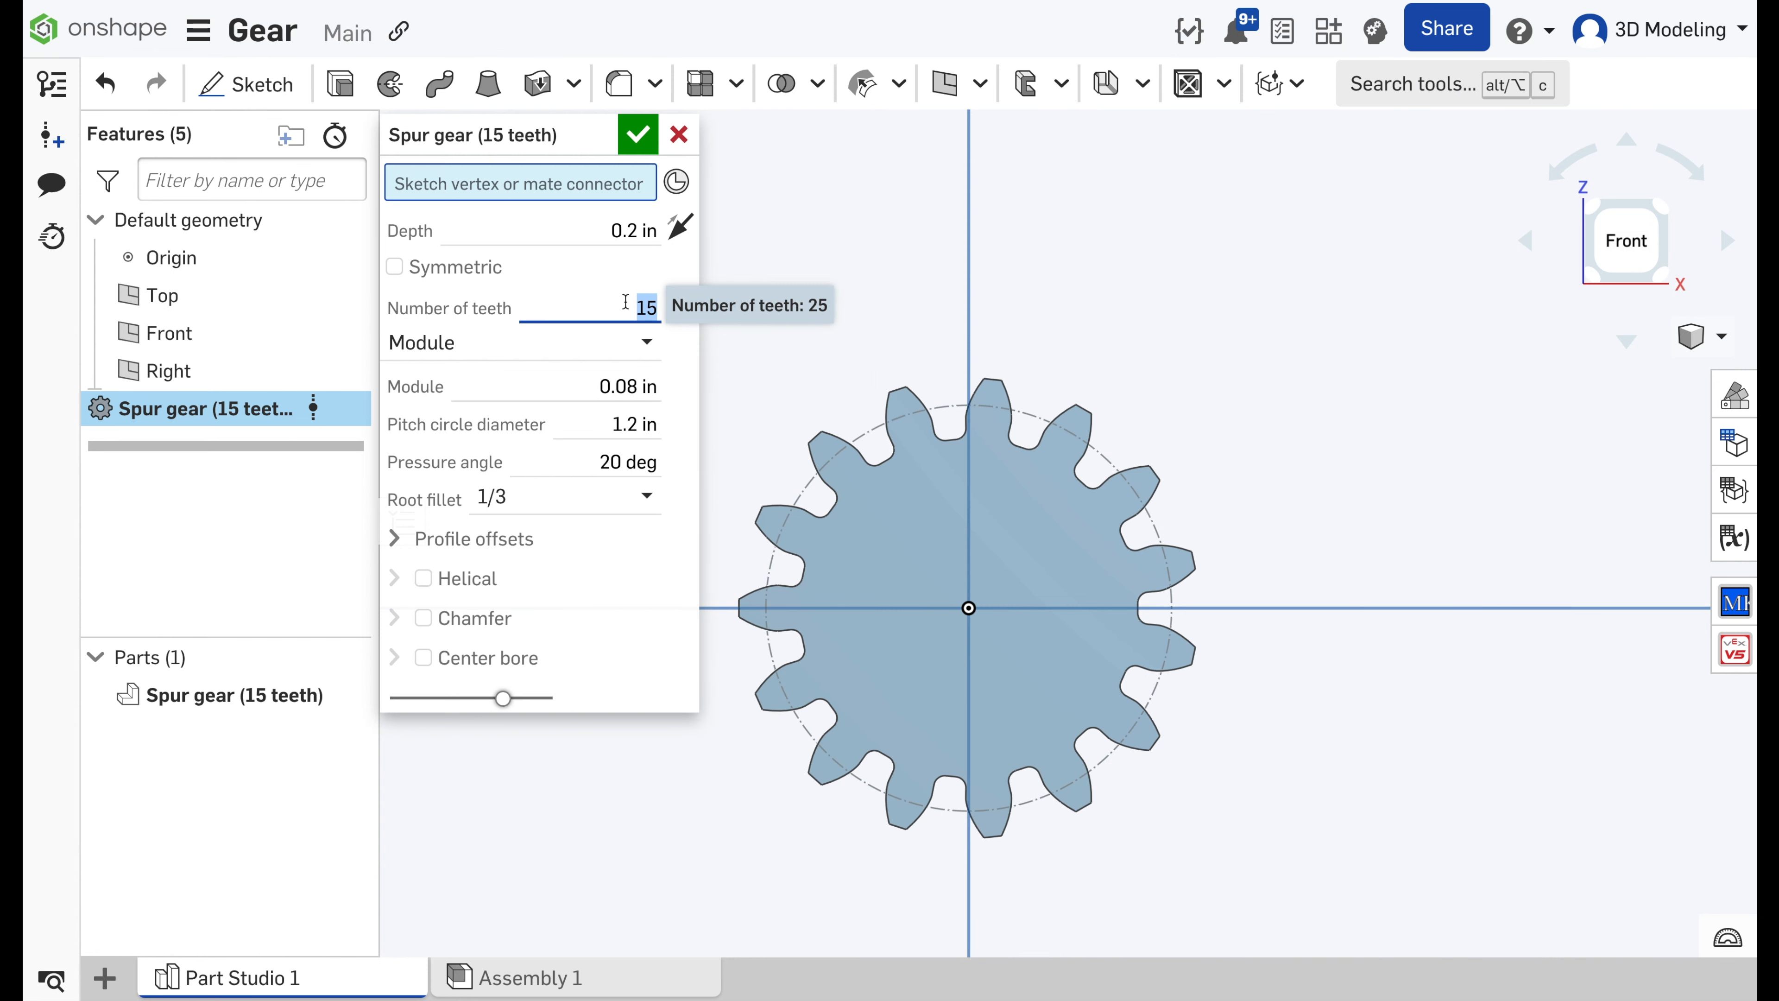
mouse_move(490, 473)
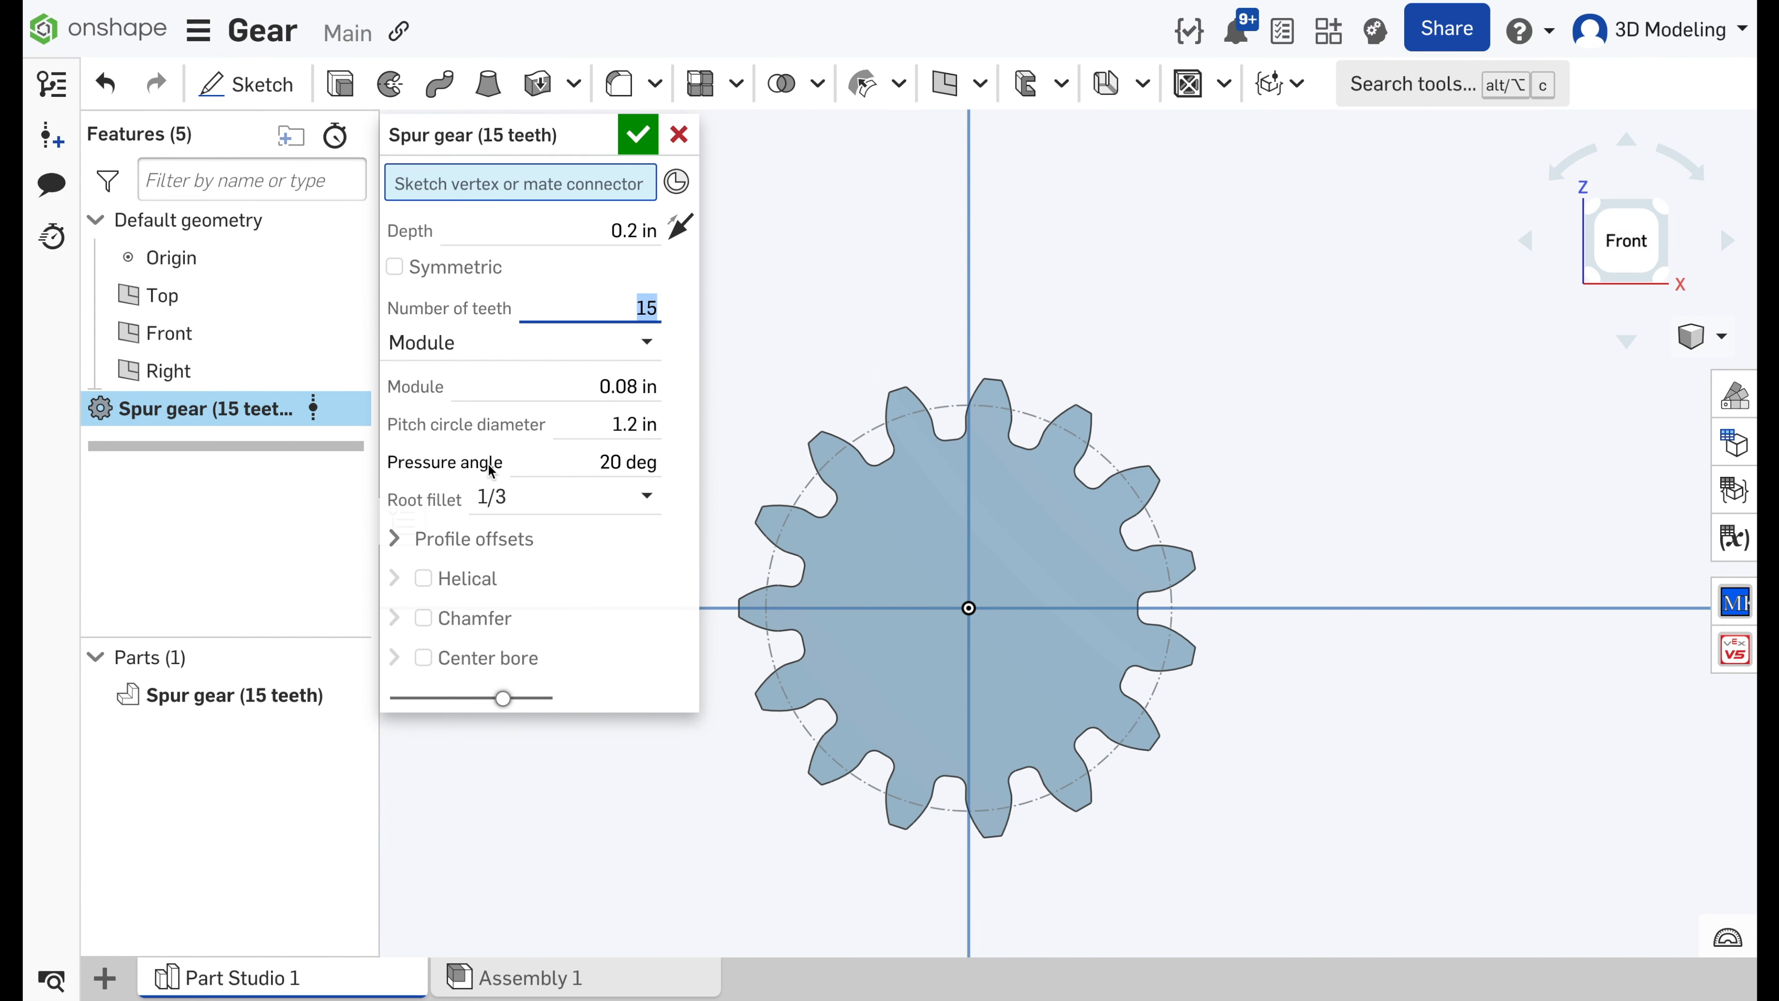
- Make the gear double-helical with chamfer, center bore and keyway, then commit the feature
left_click(424, 578)
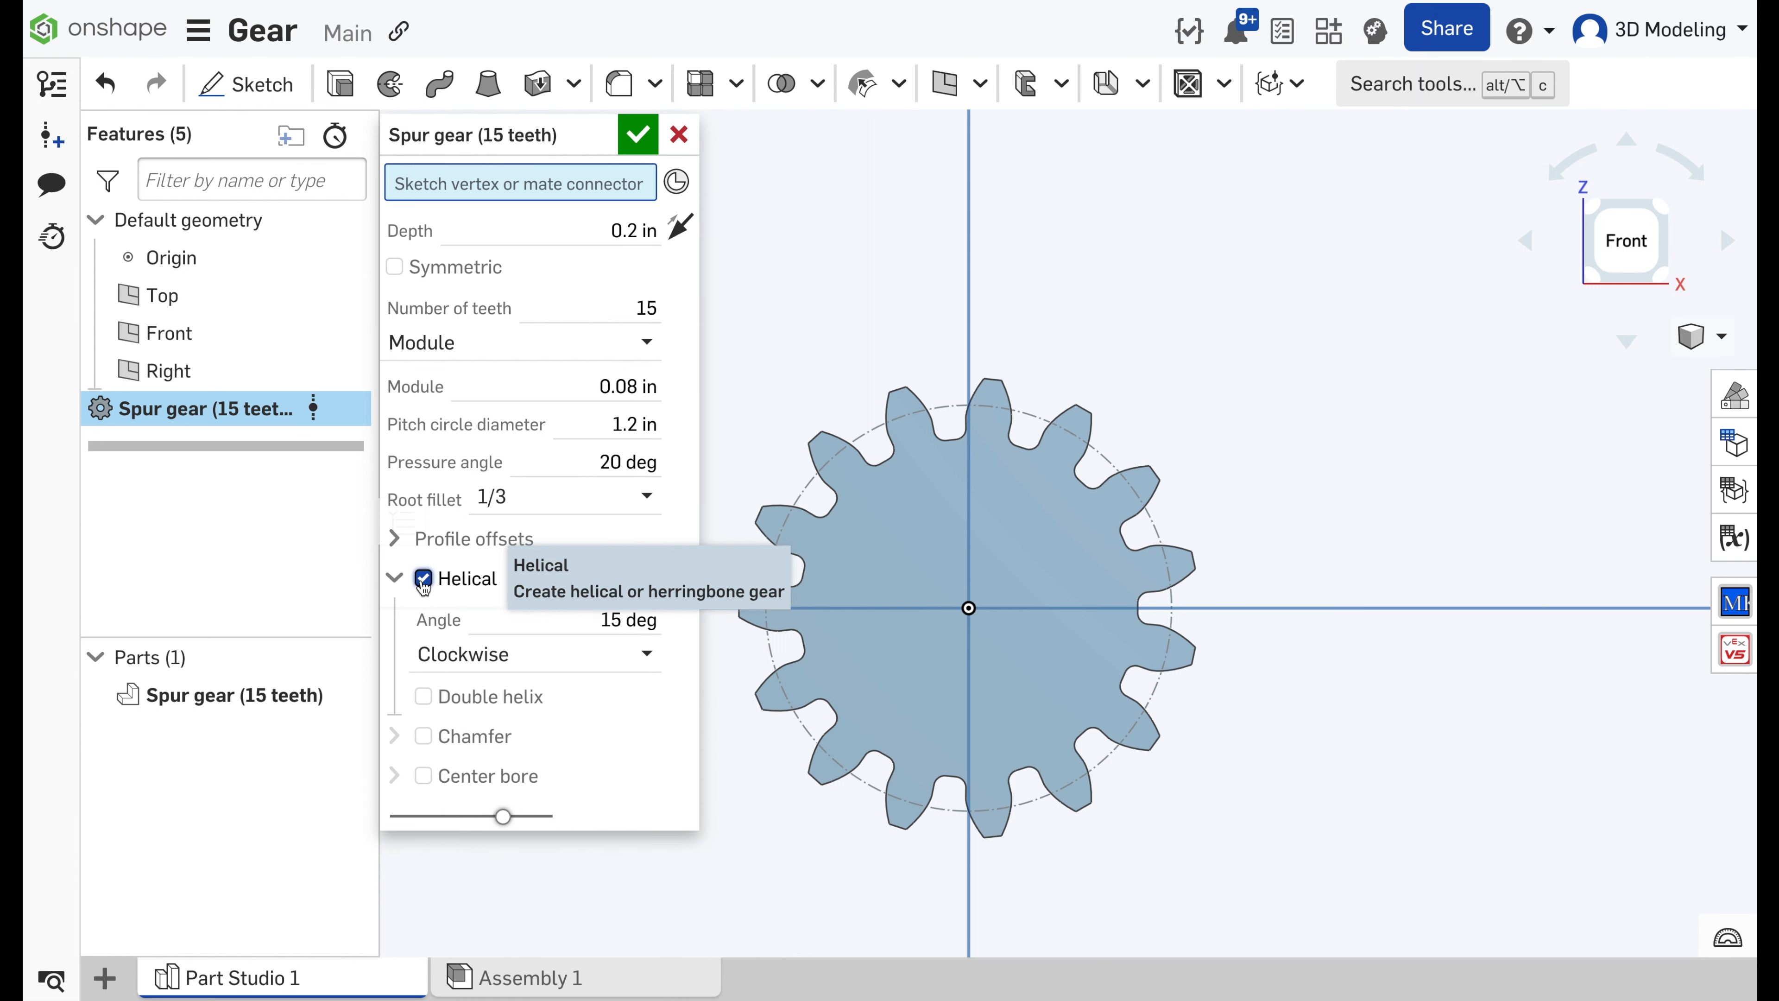
left_click(423, 578)
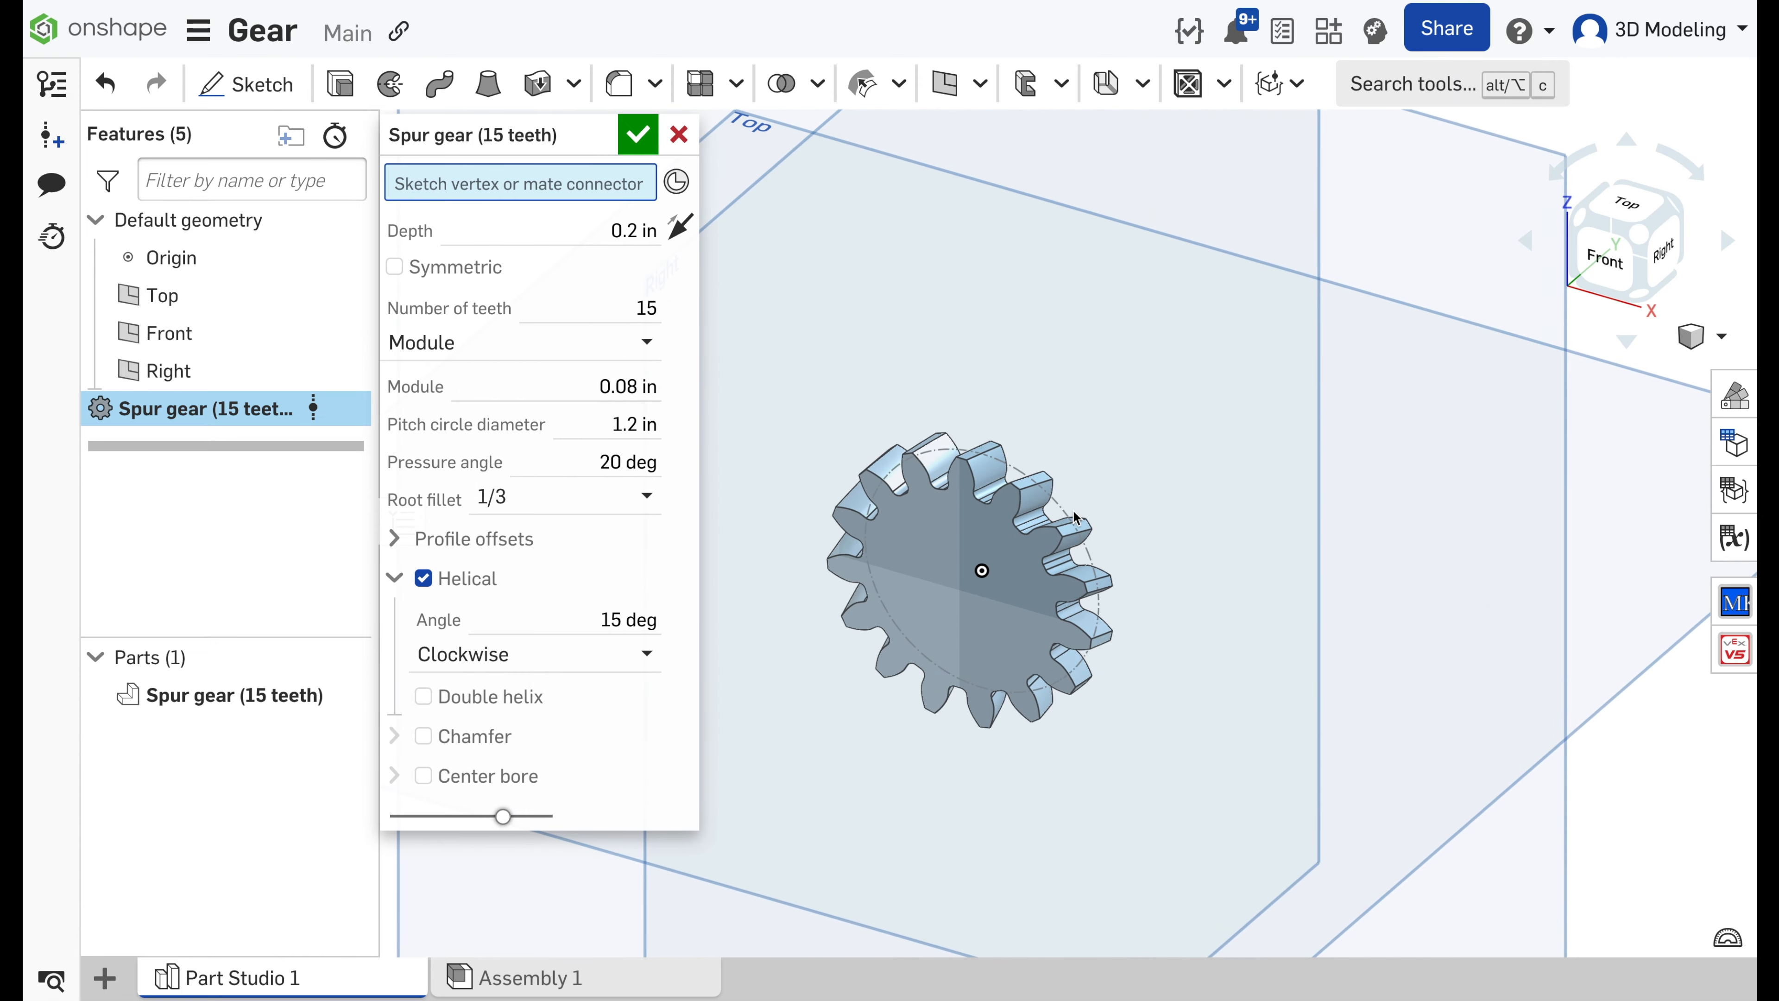
left_click(424, 696)
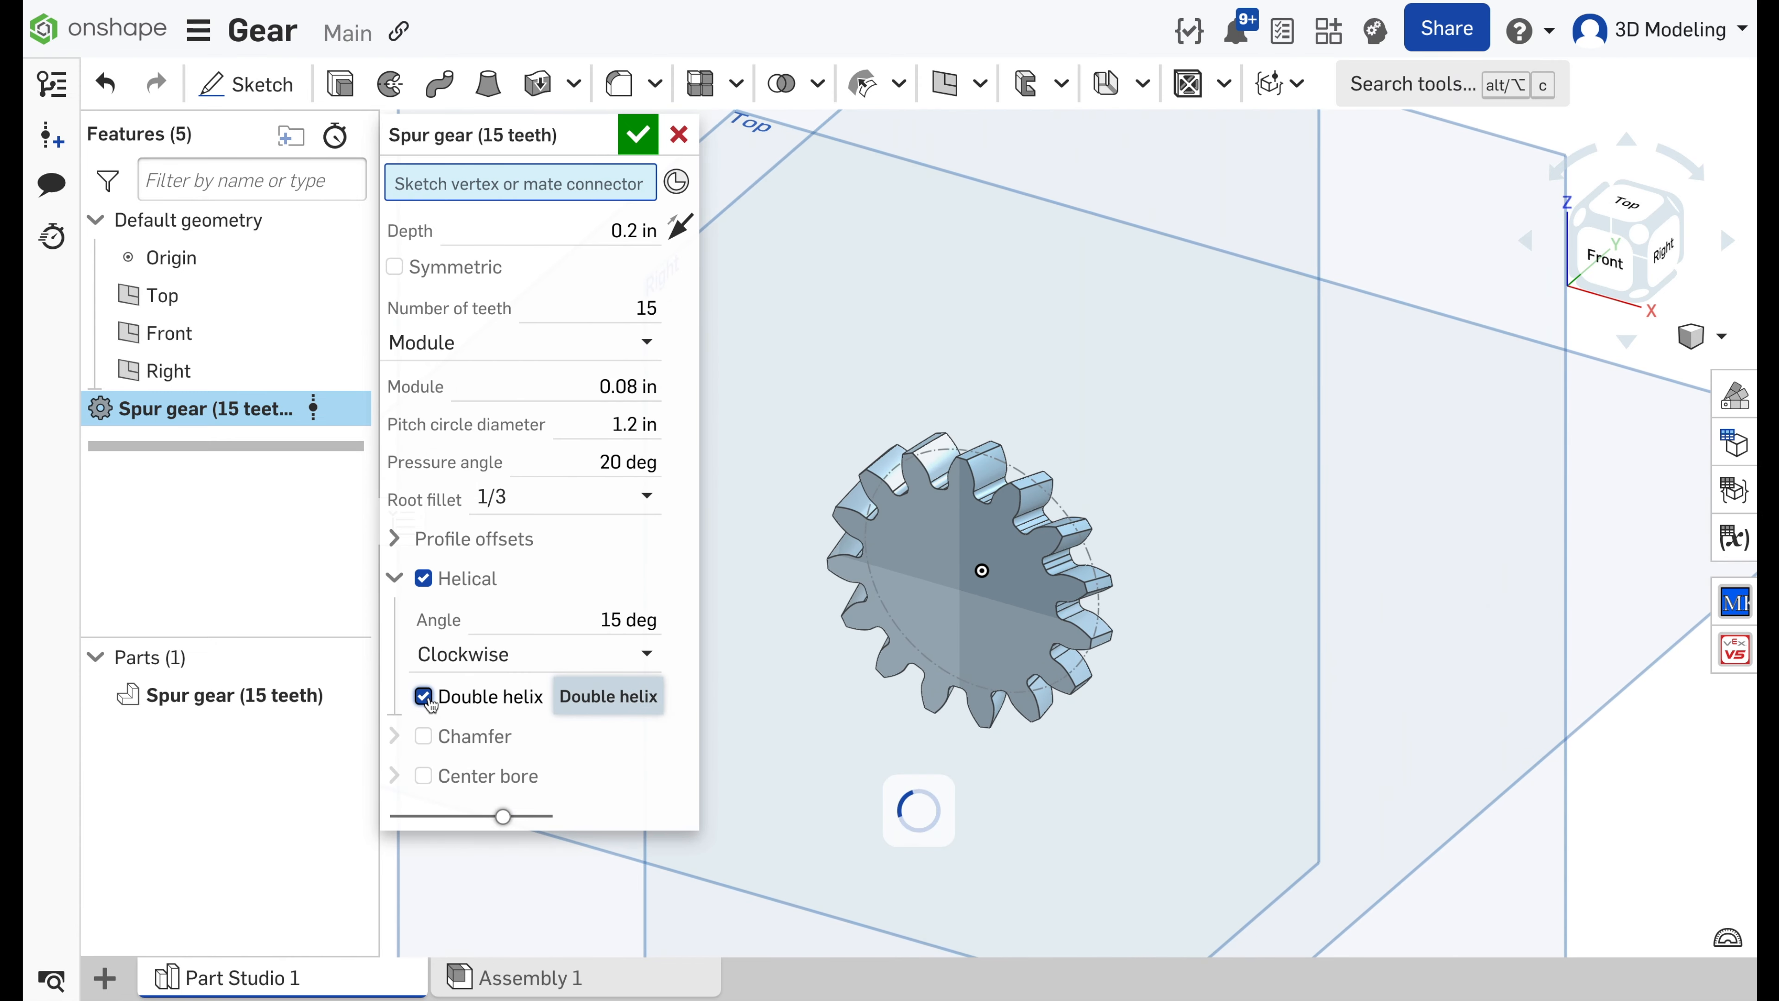
left_click(423, 735)
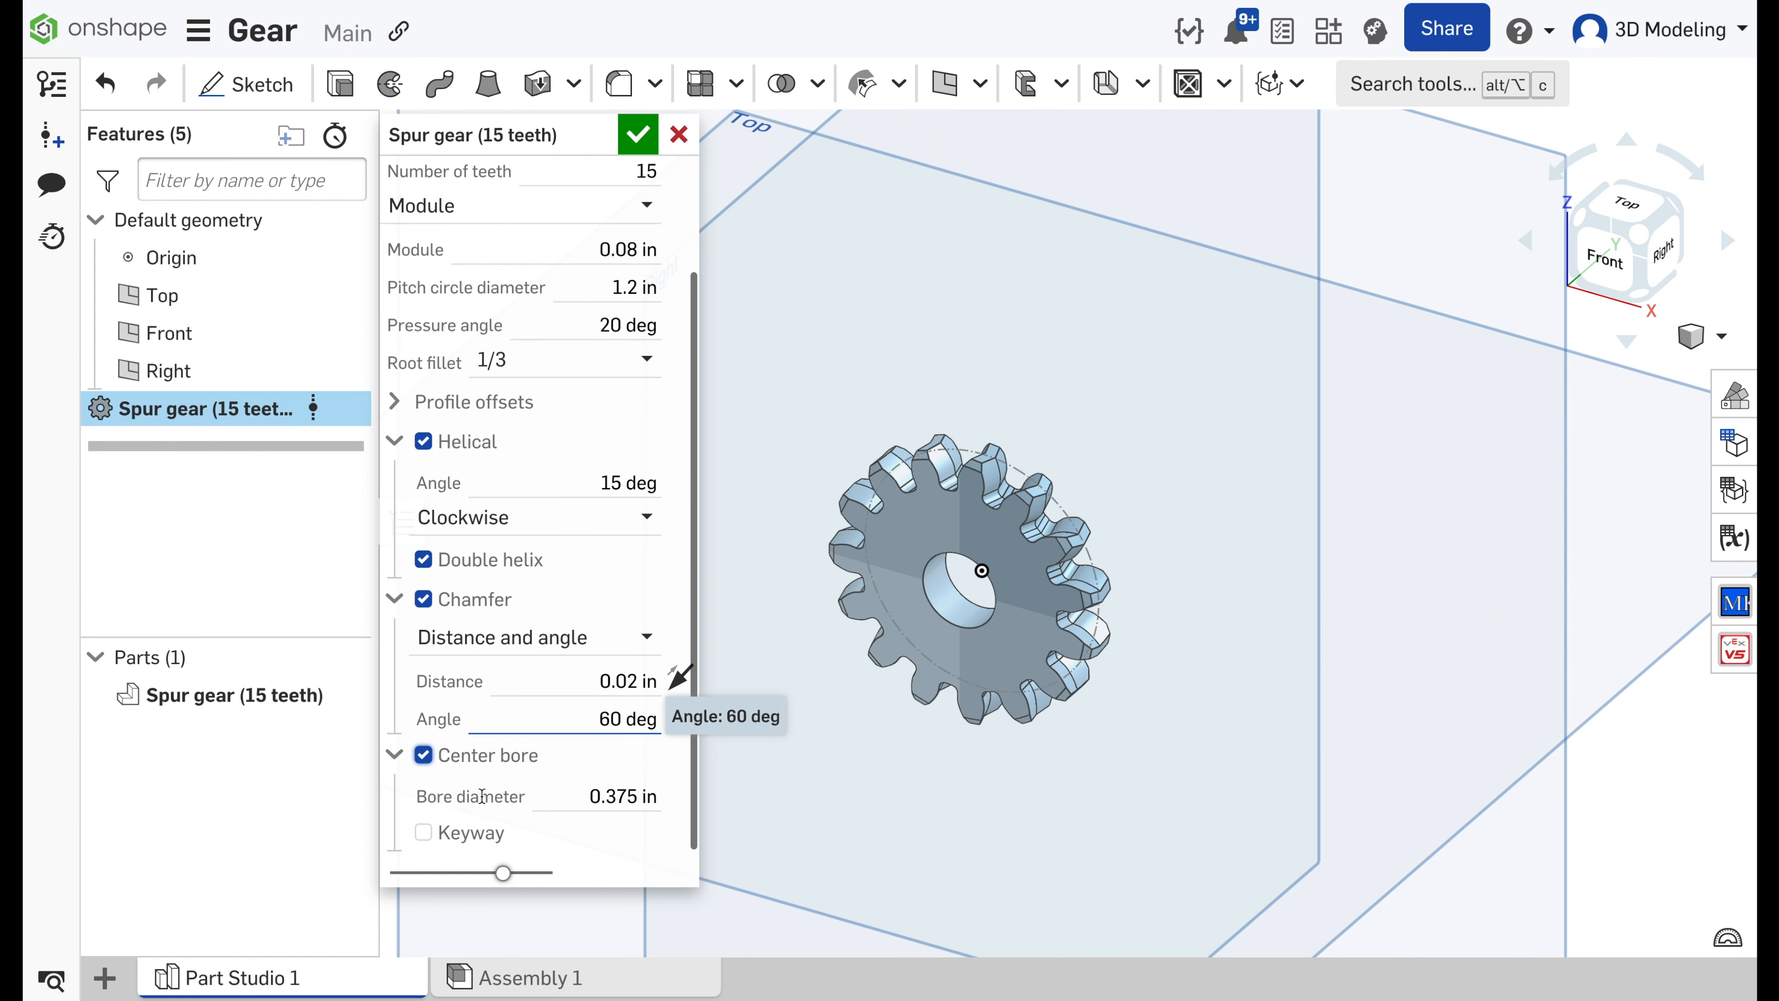
left_click(423, 832)
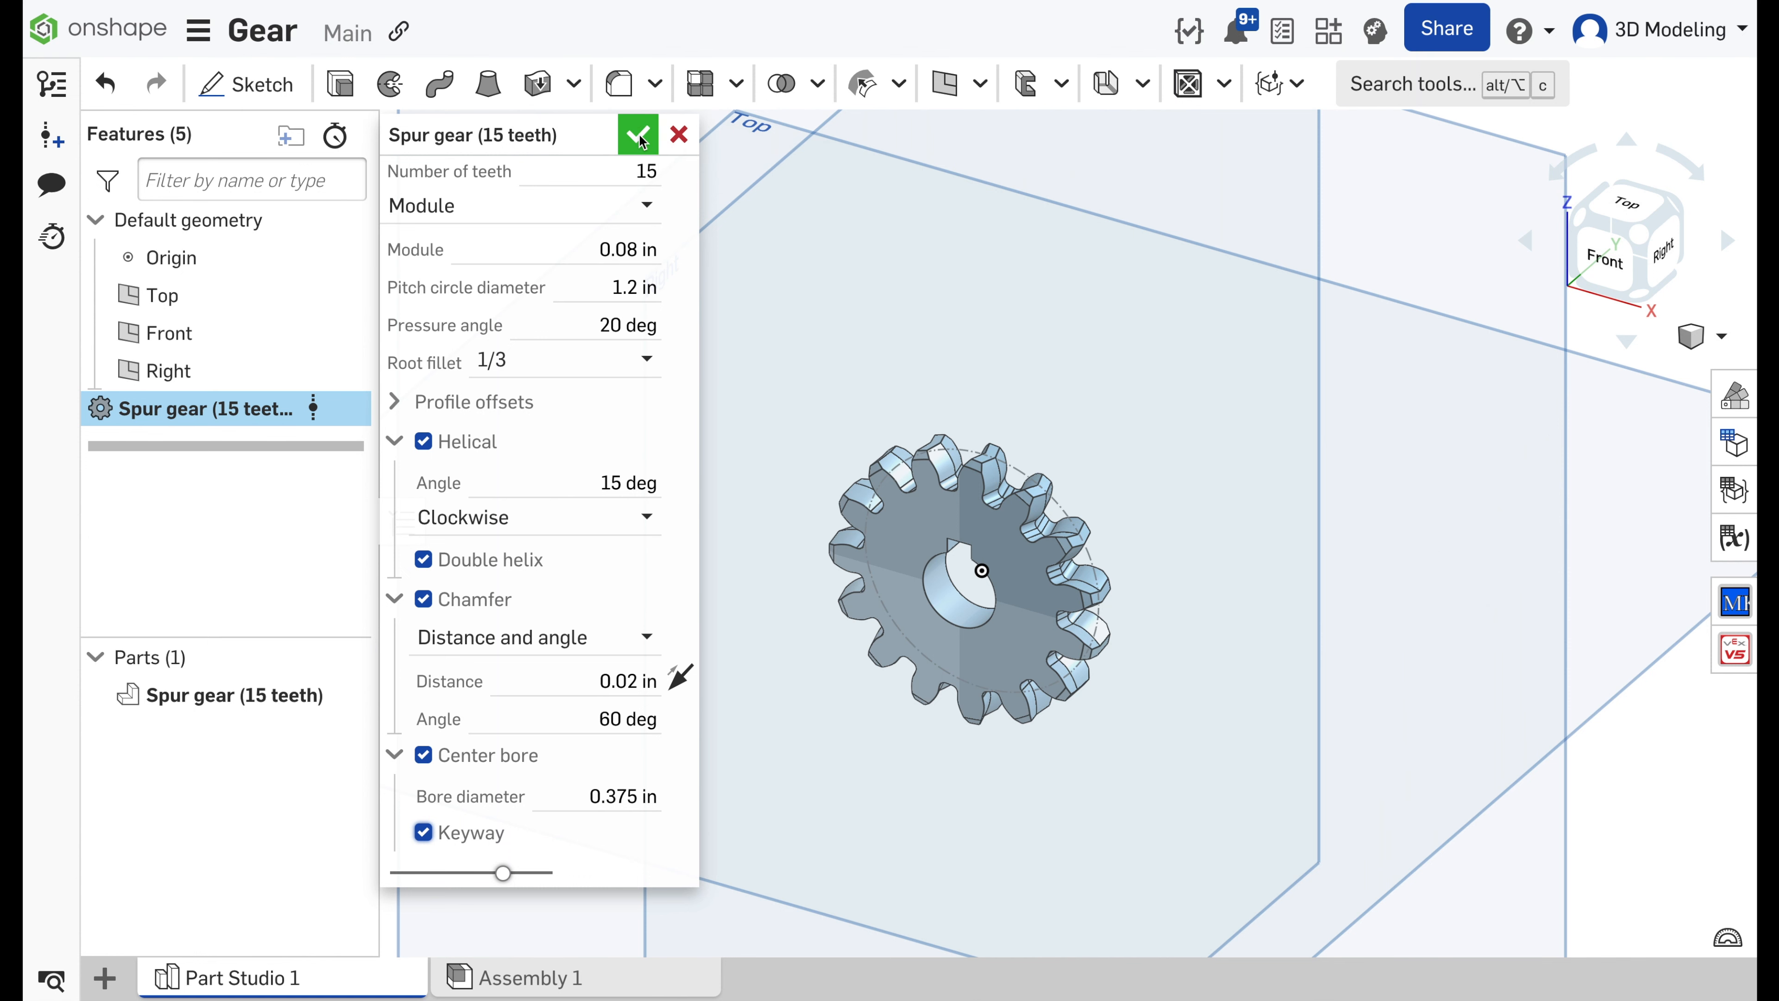
left_click(637, 135)
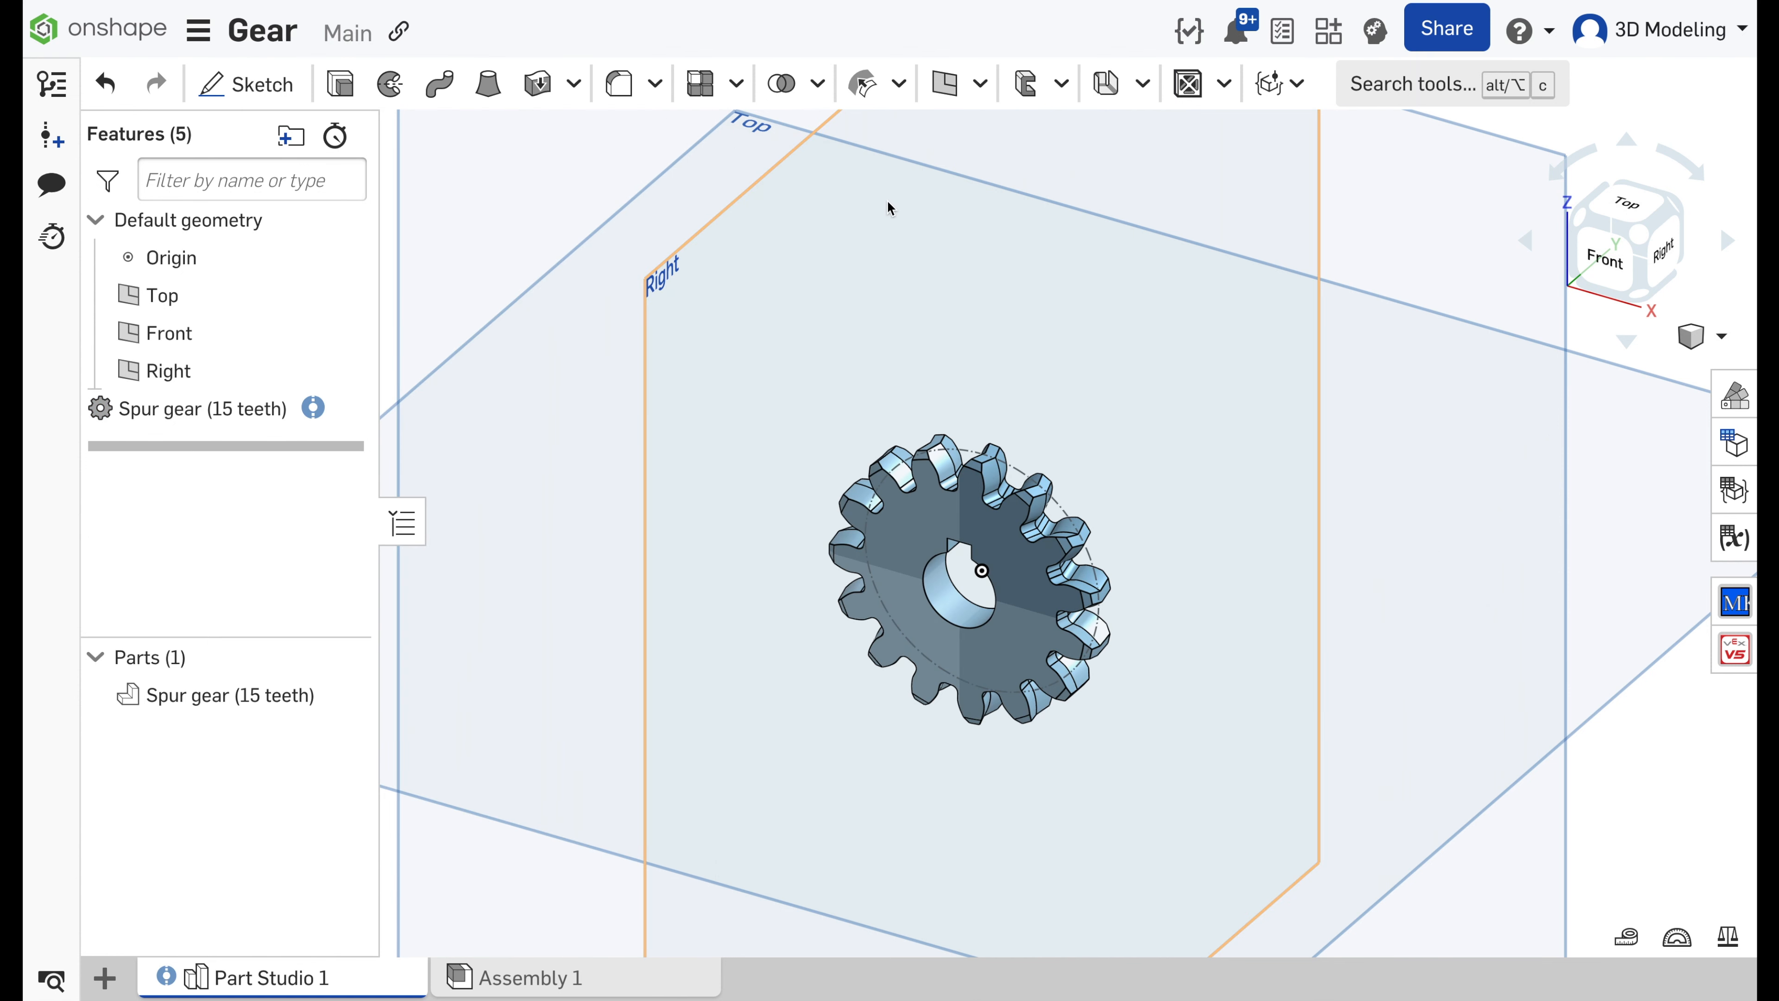
- Insert the 15-tooth spur gear from Part Studio 1 into Assembly 1
left_click(529, 976)
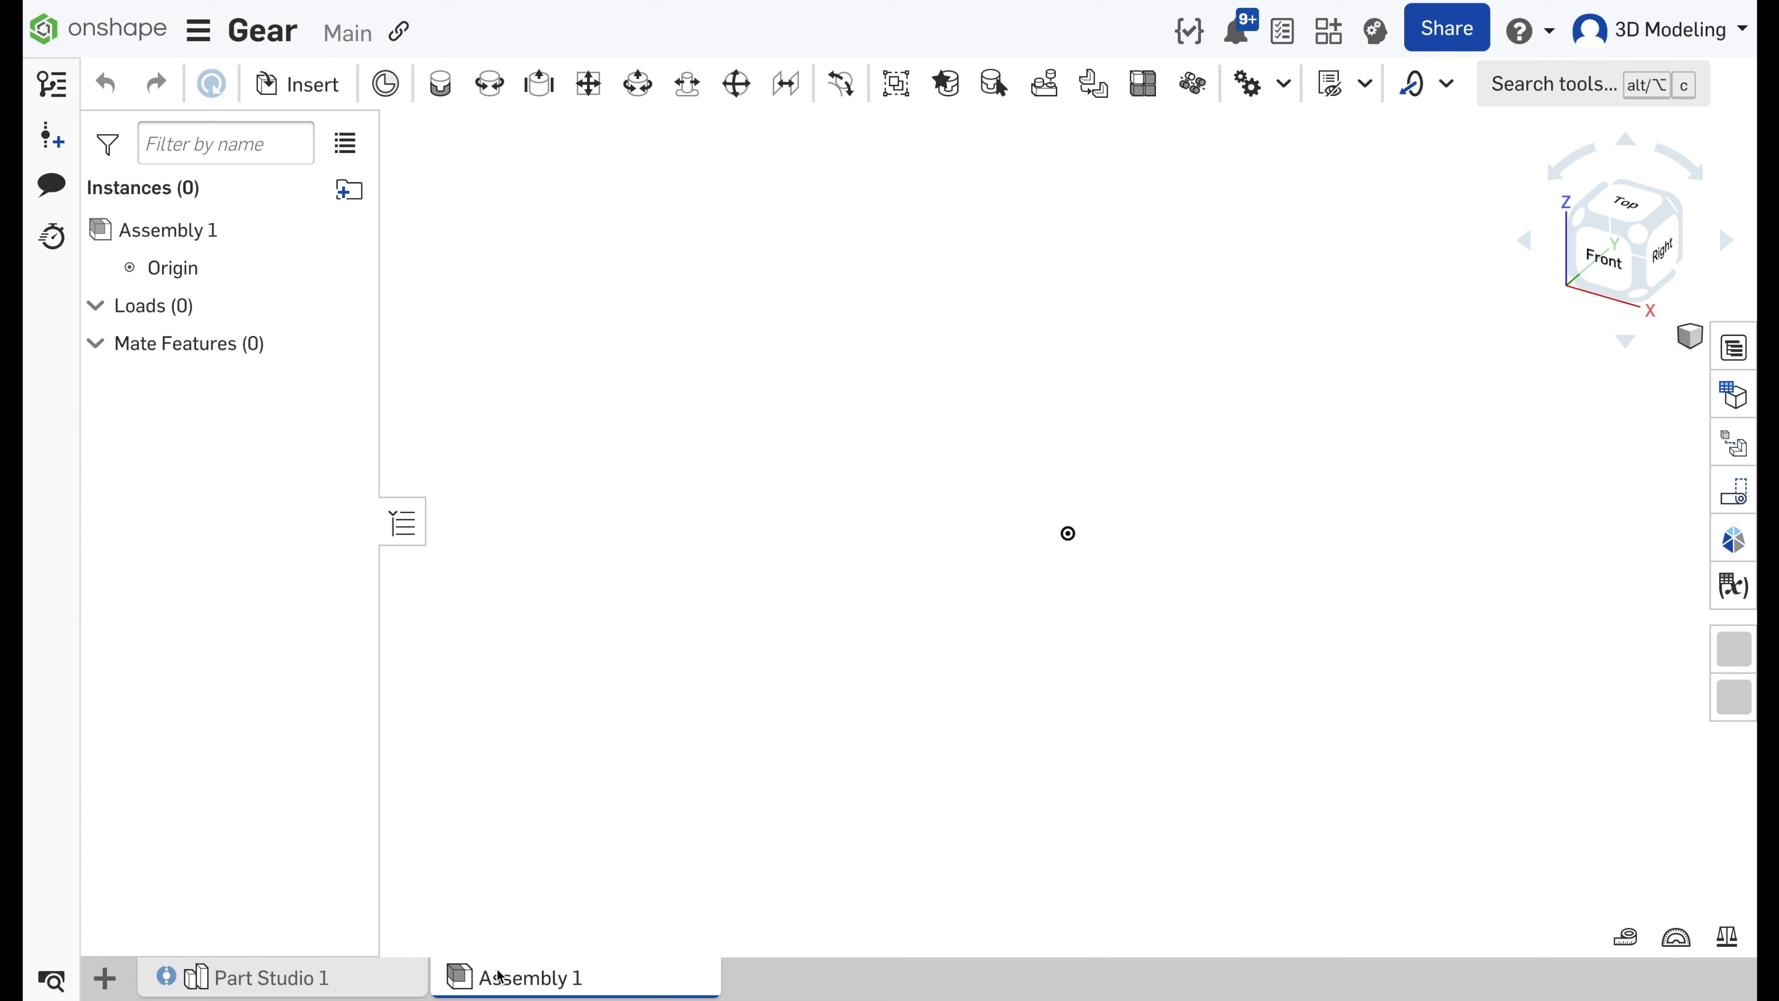
mouse_move(313, 84)
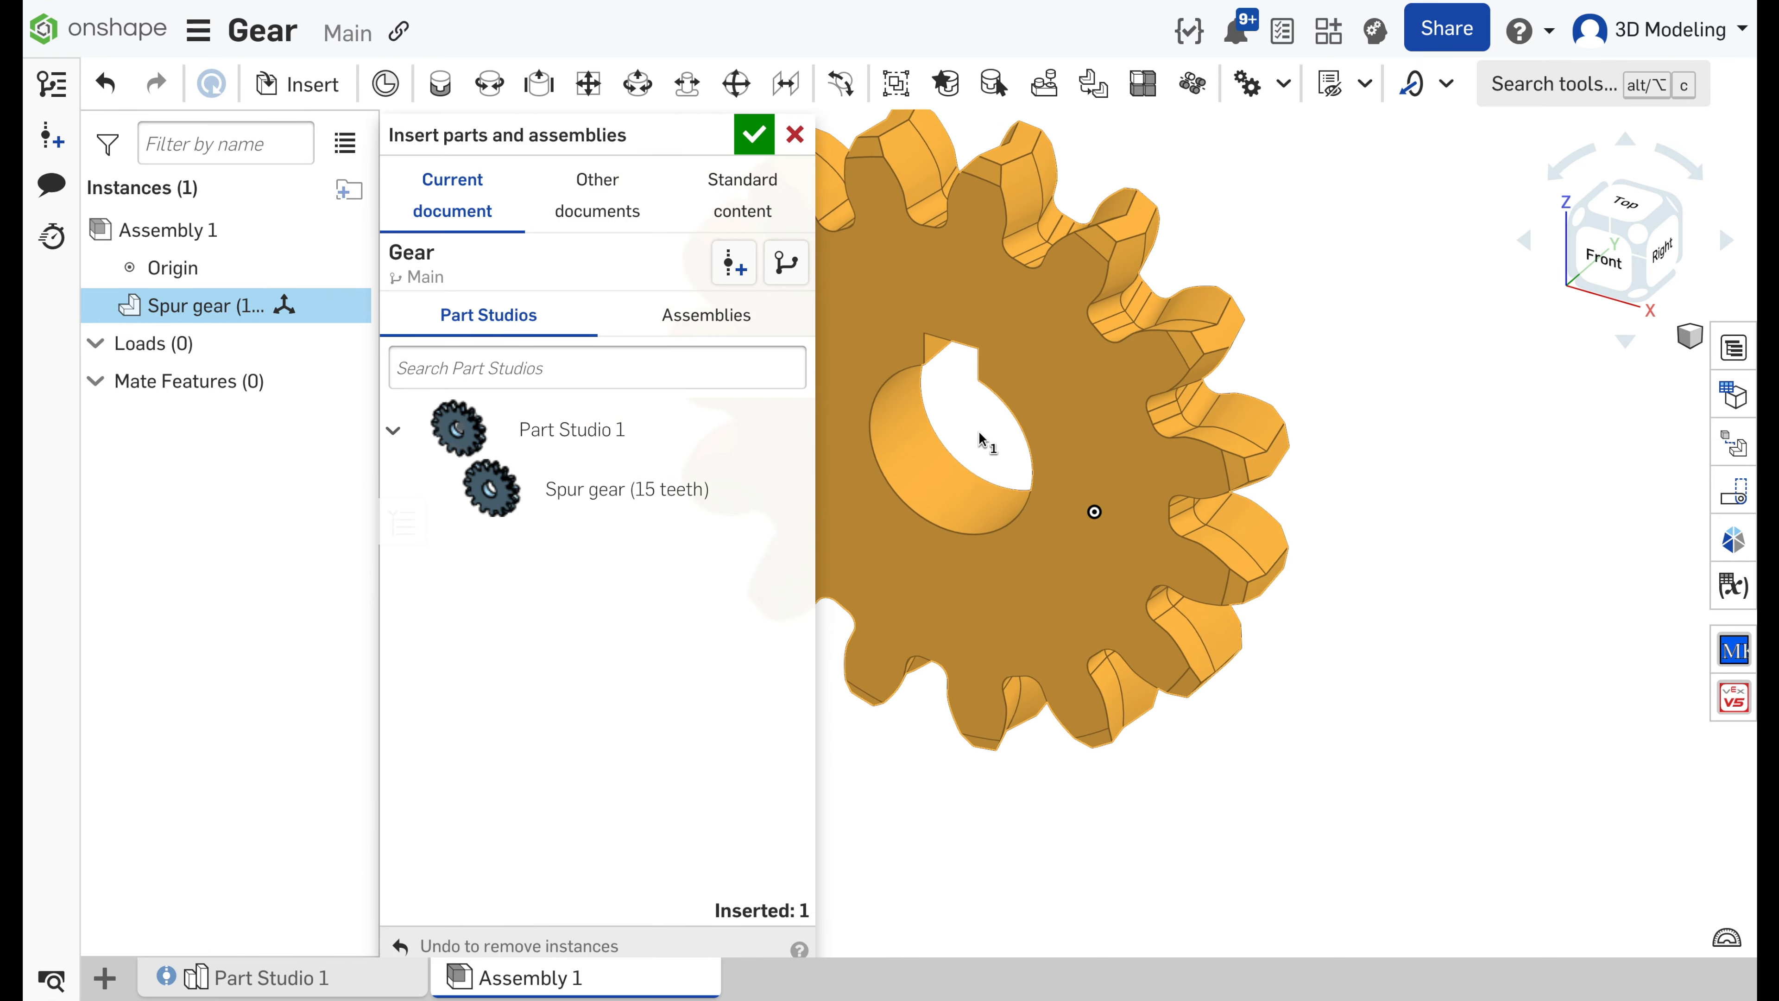
left_click(753, 133)
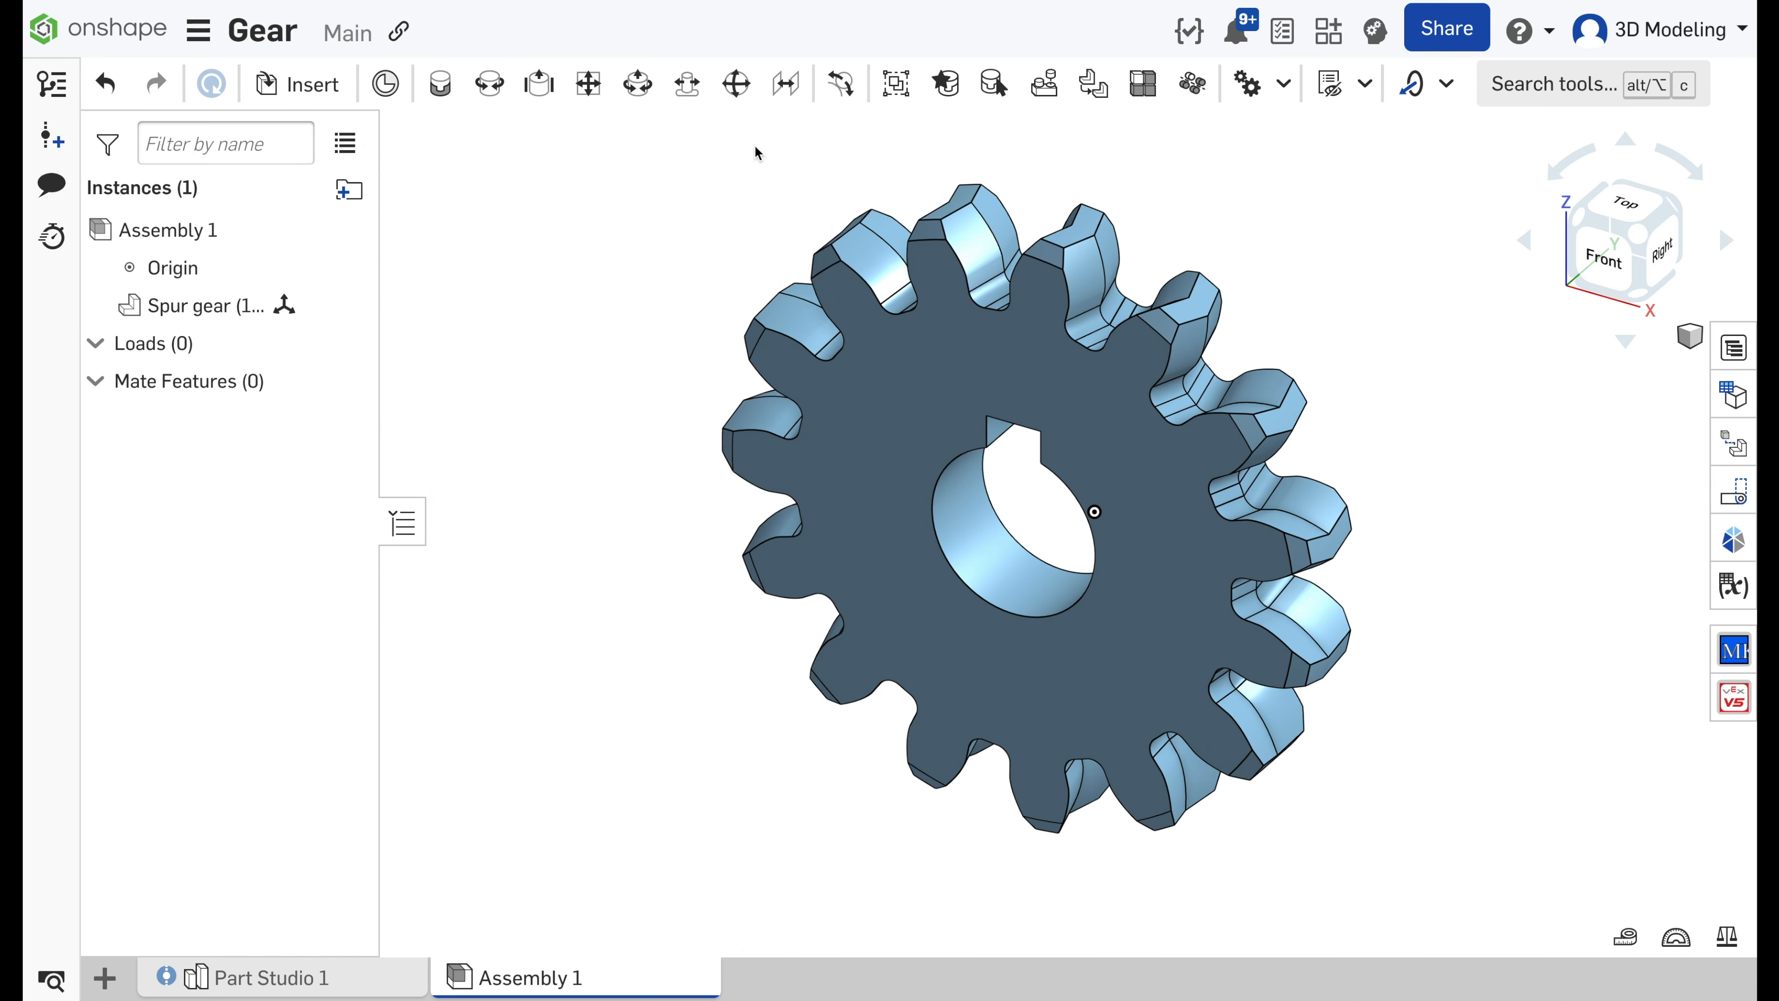